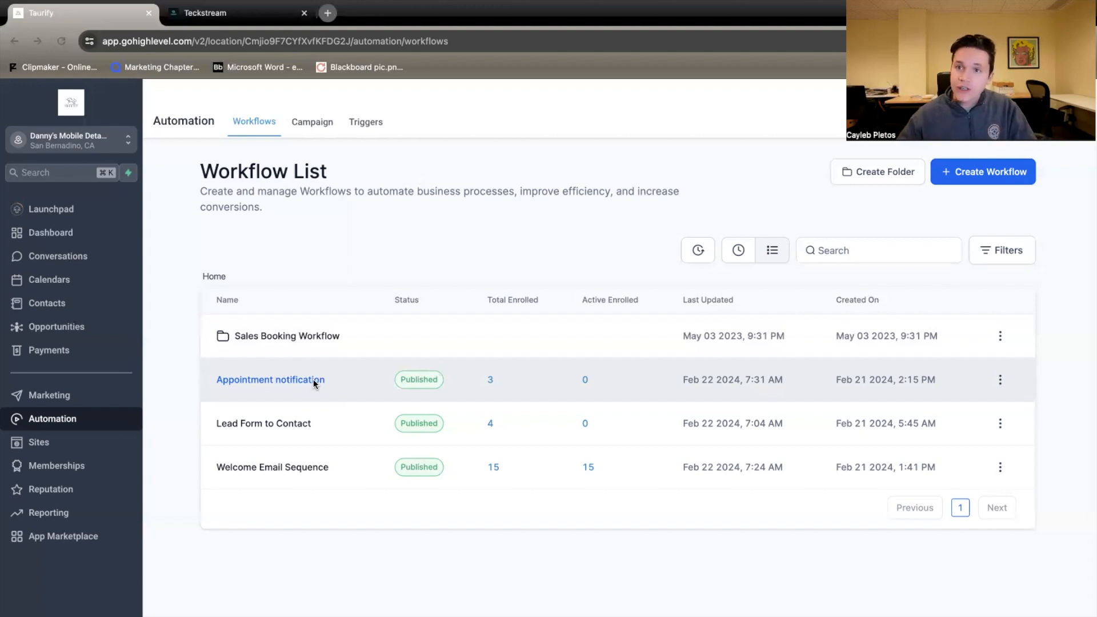
mouse_move(305, 223)
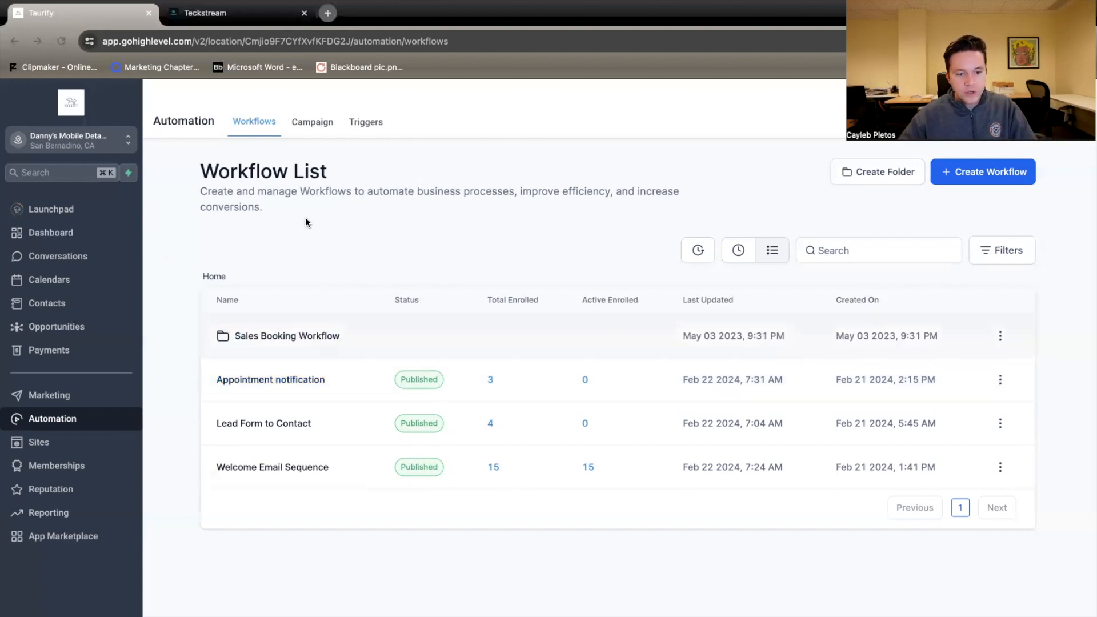
mouse_move(70, 139)
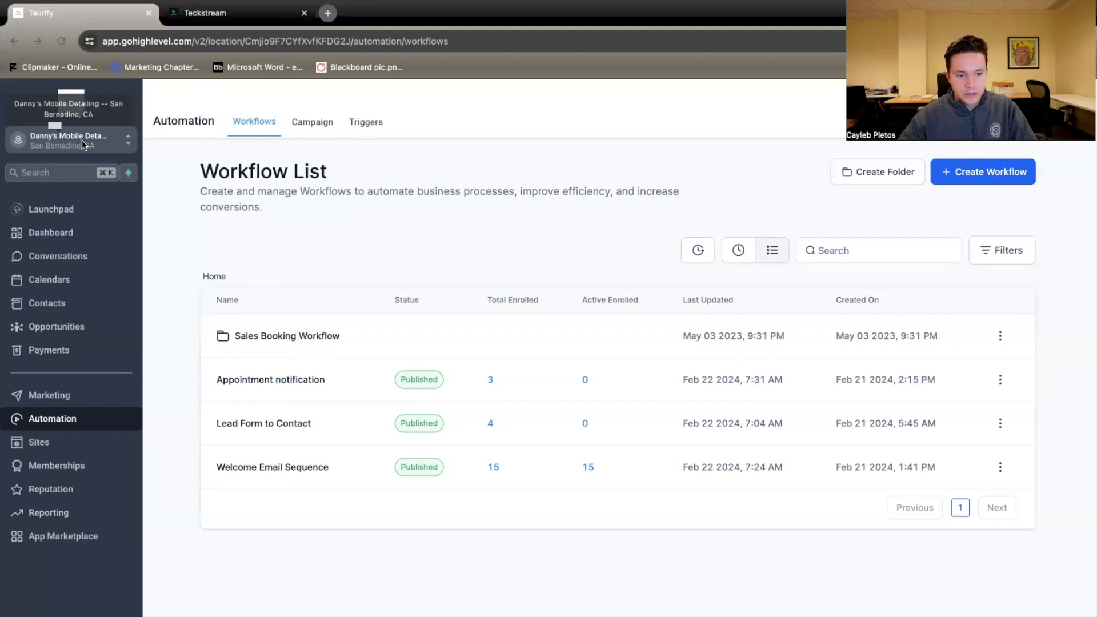
mouse_move(45, 425)
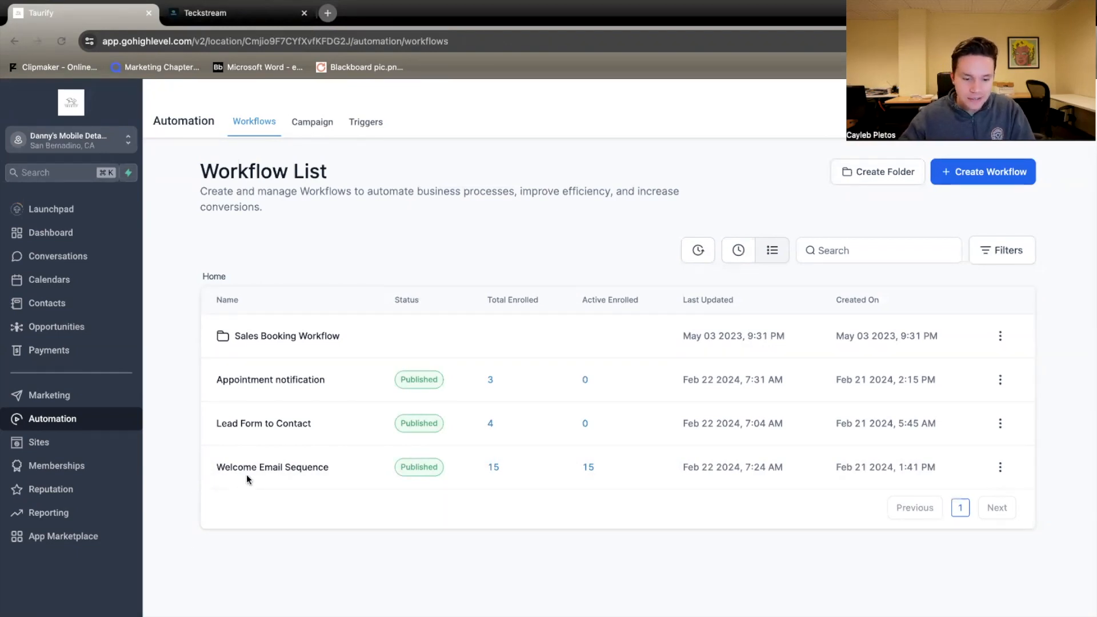
Inspect the Facebook Lead Form Submitted trigger and its available trigger types, leaving it unchanged.
left_click(272, 466)
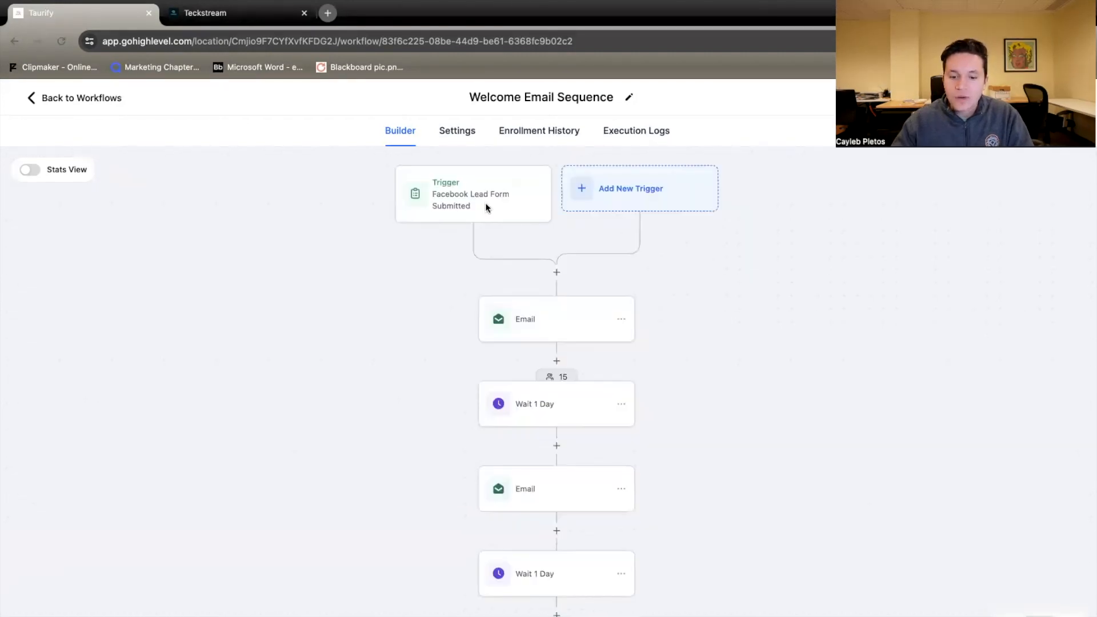
left_click(472, 194)
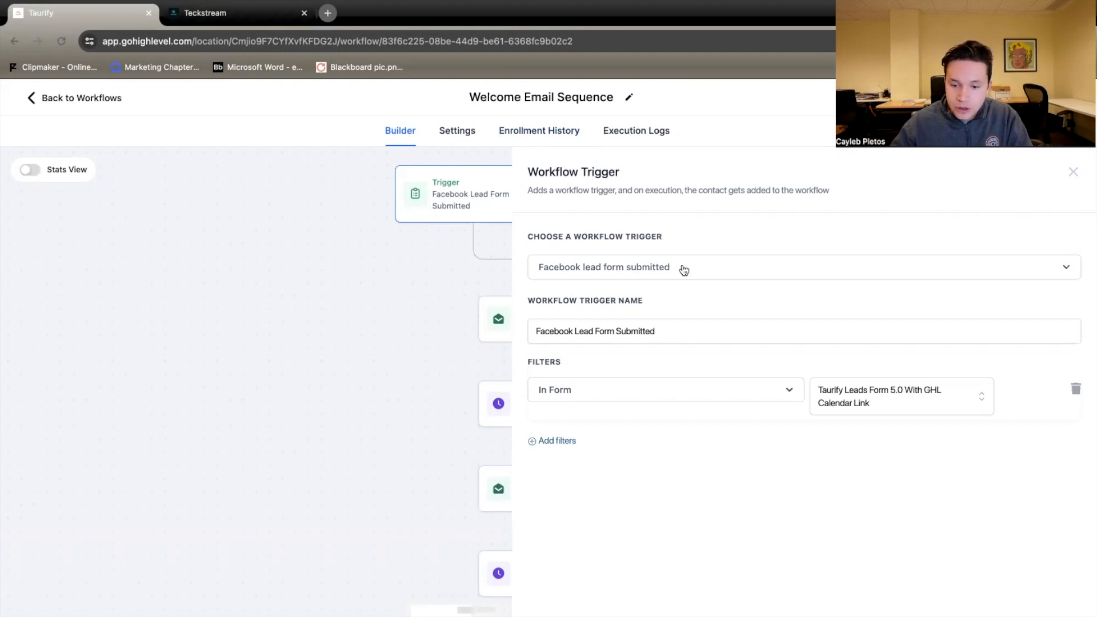
left_click(802, 266)
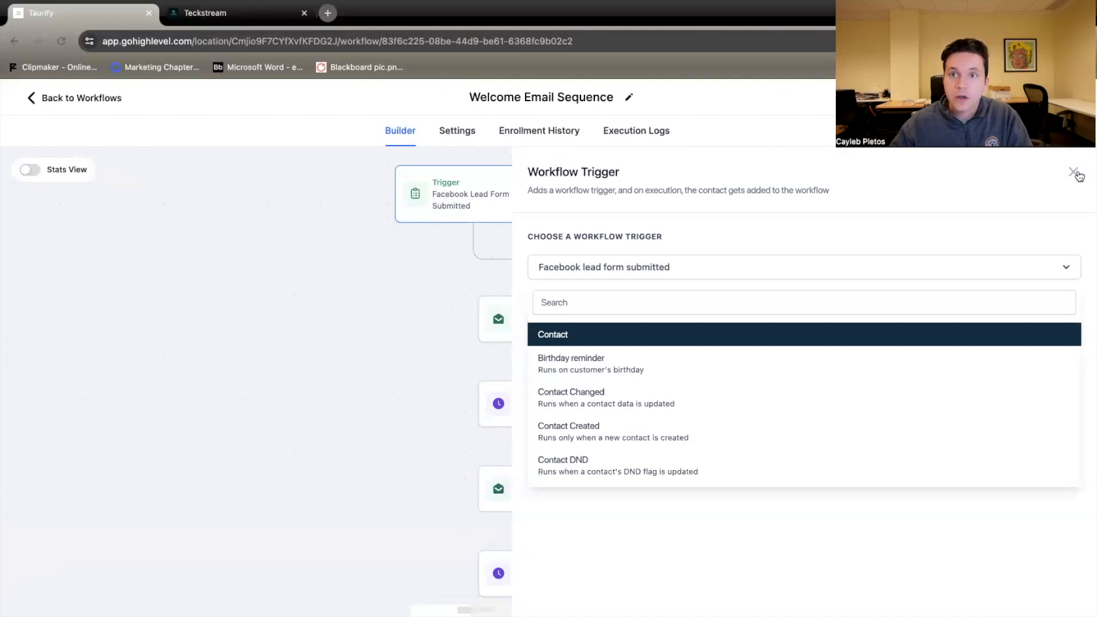
left_click(1076, 172)
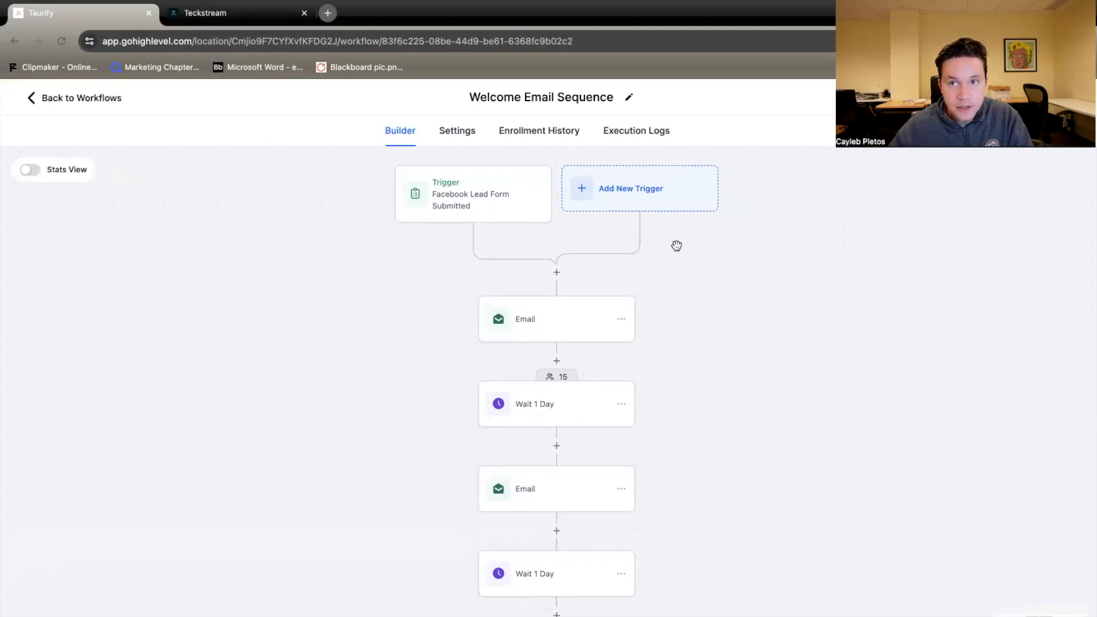
mouse_move(465, 203)
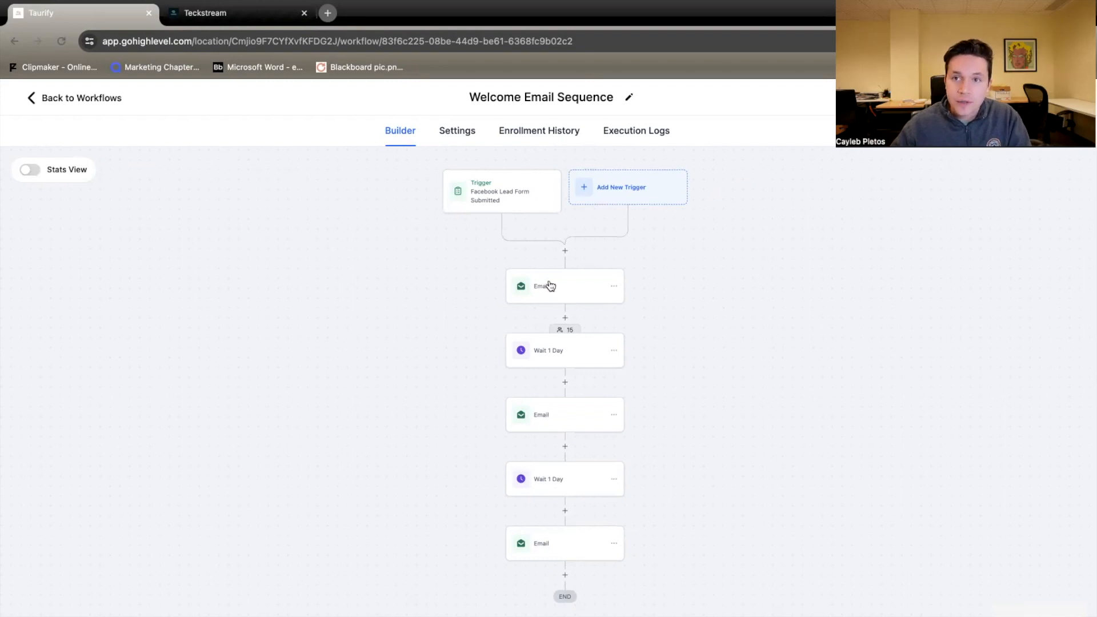
mouse_move(654, 381)
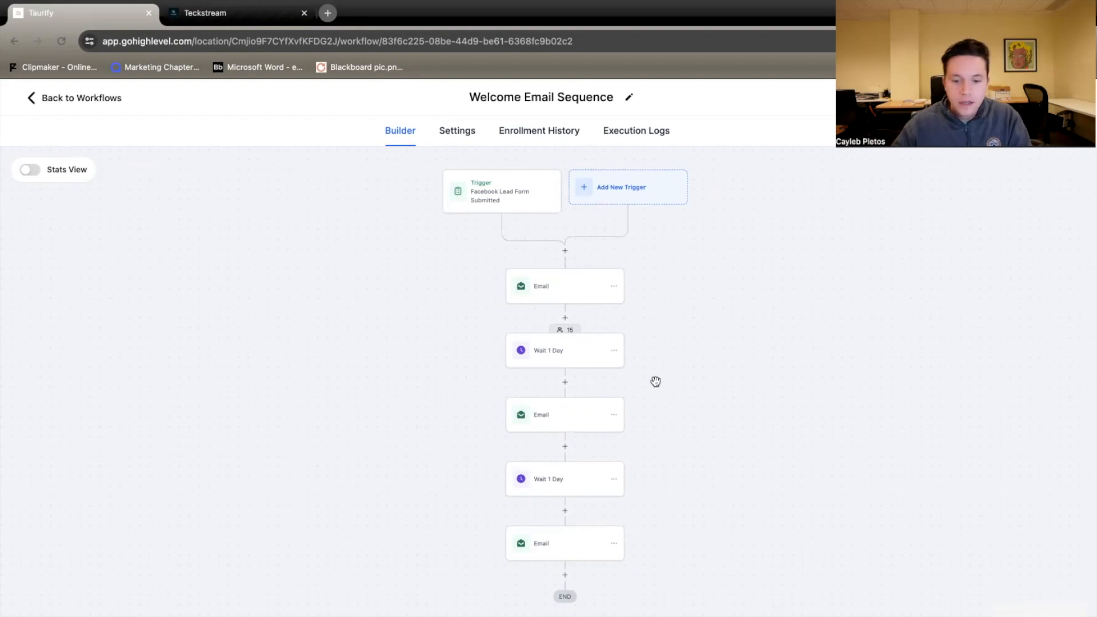
mouse_move(550, 420)
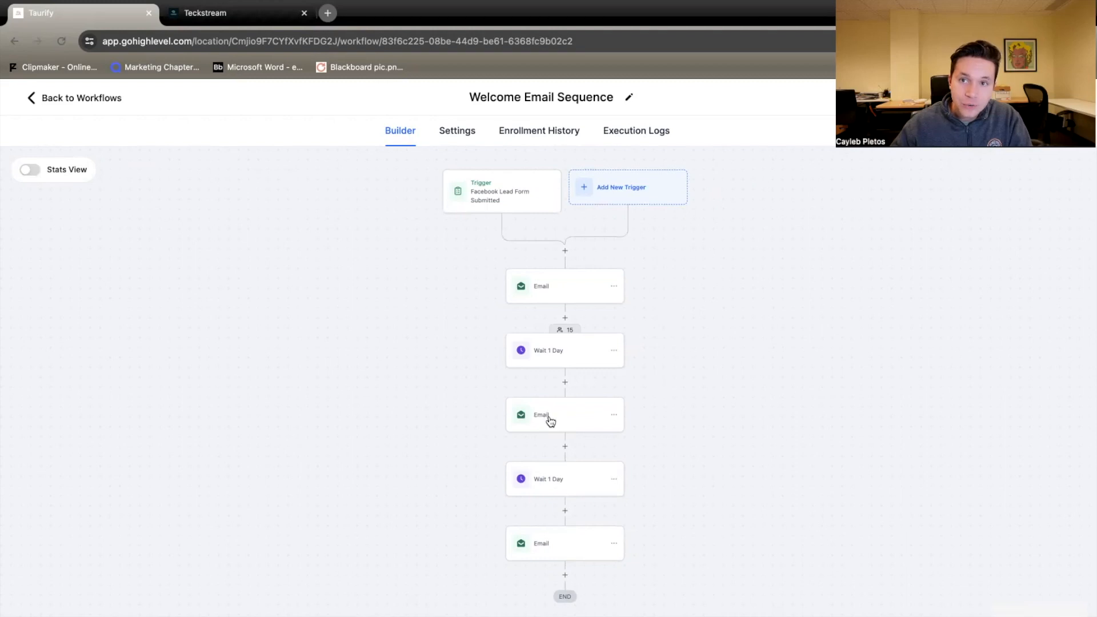
mouse_move(753, 481)
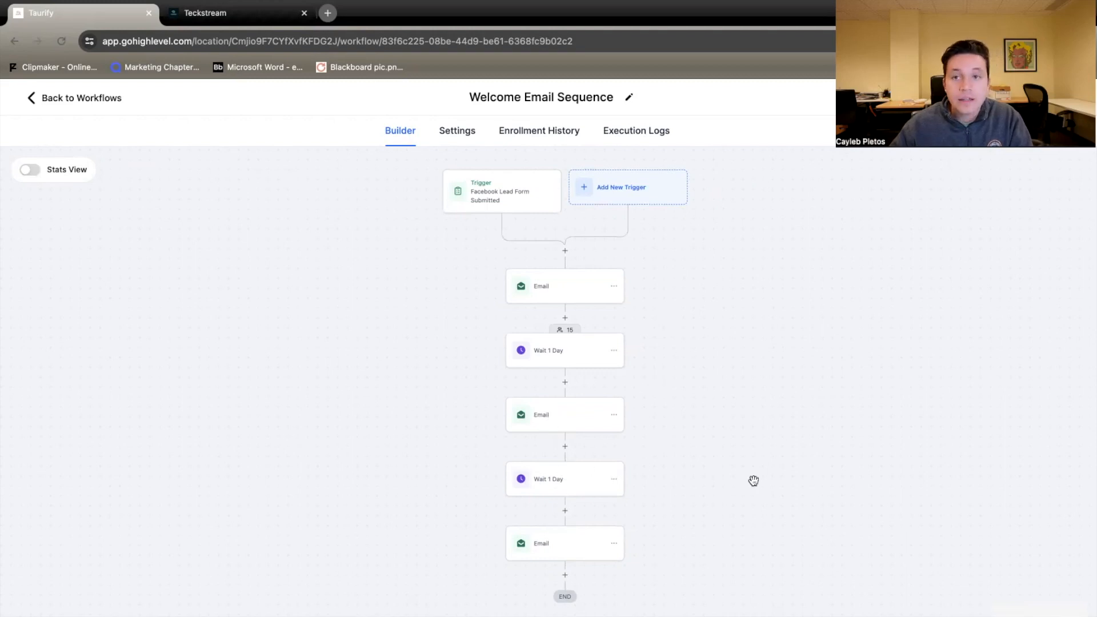
mouse_move(578, 535)
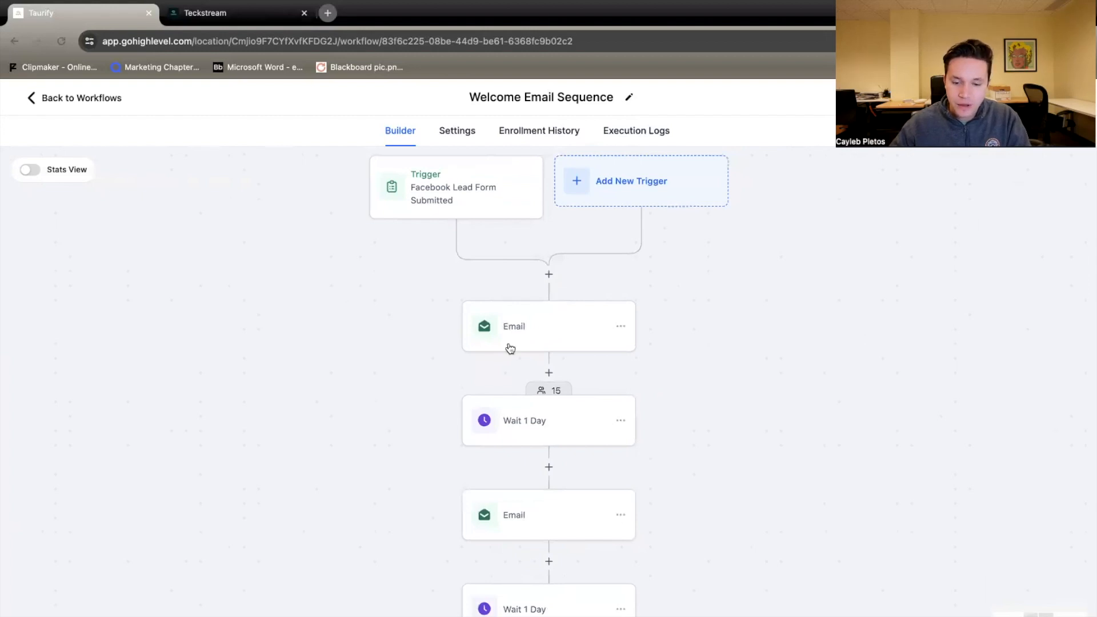
mouse_move(512, 310)
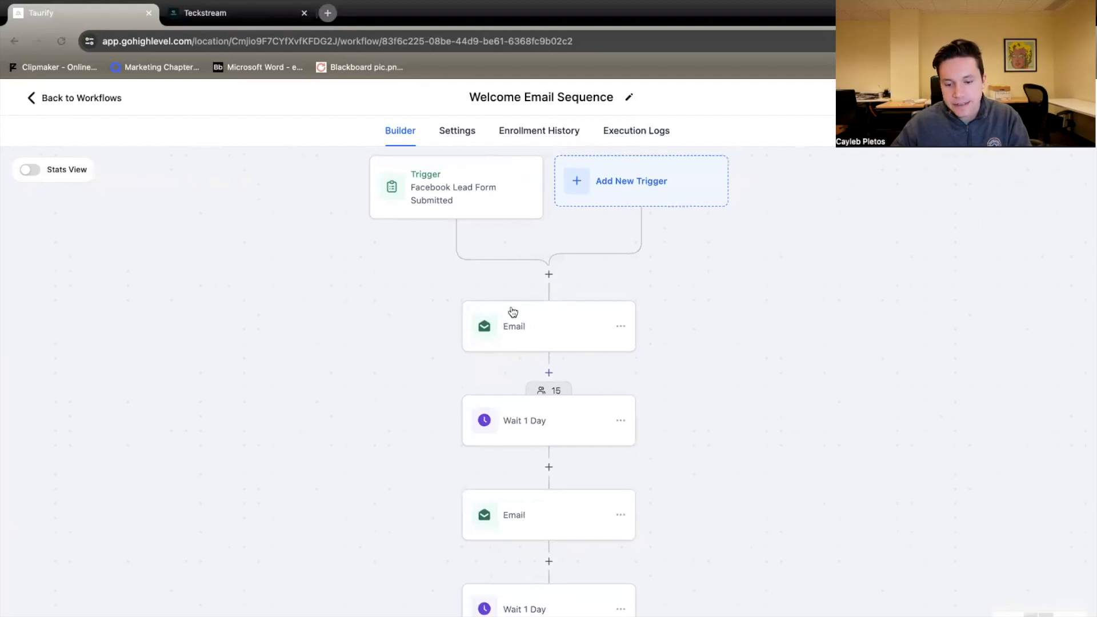
mouse_move(548, 415)
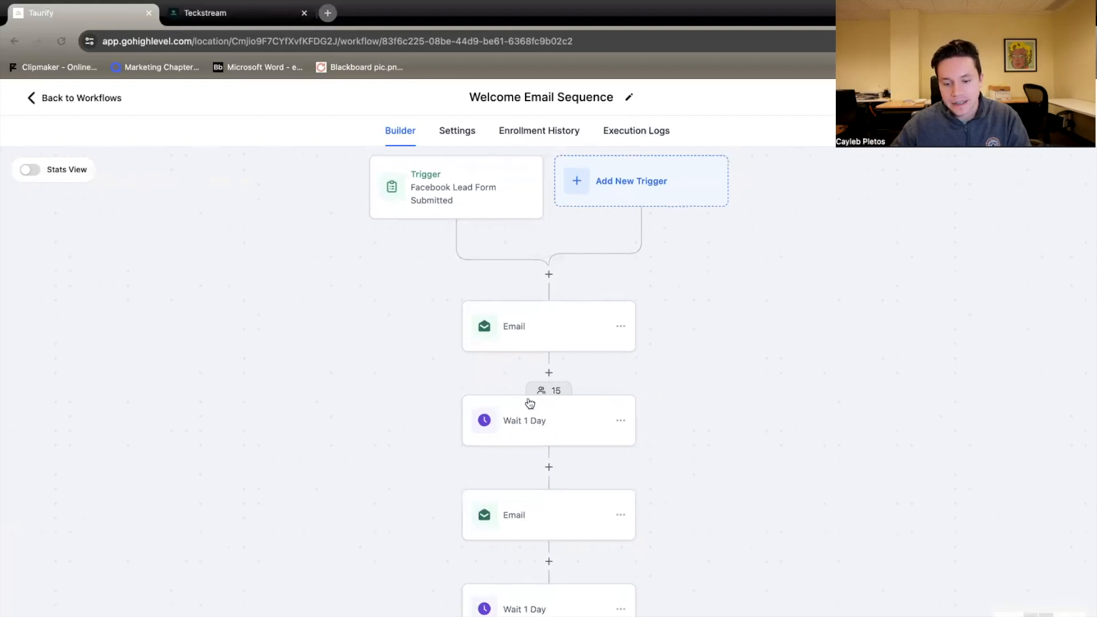
mouse_move(538, 423)
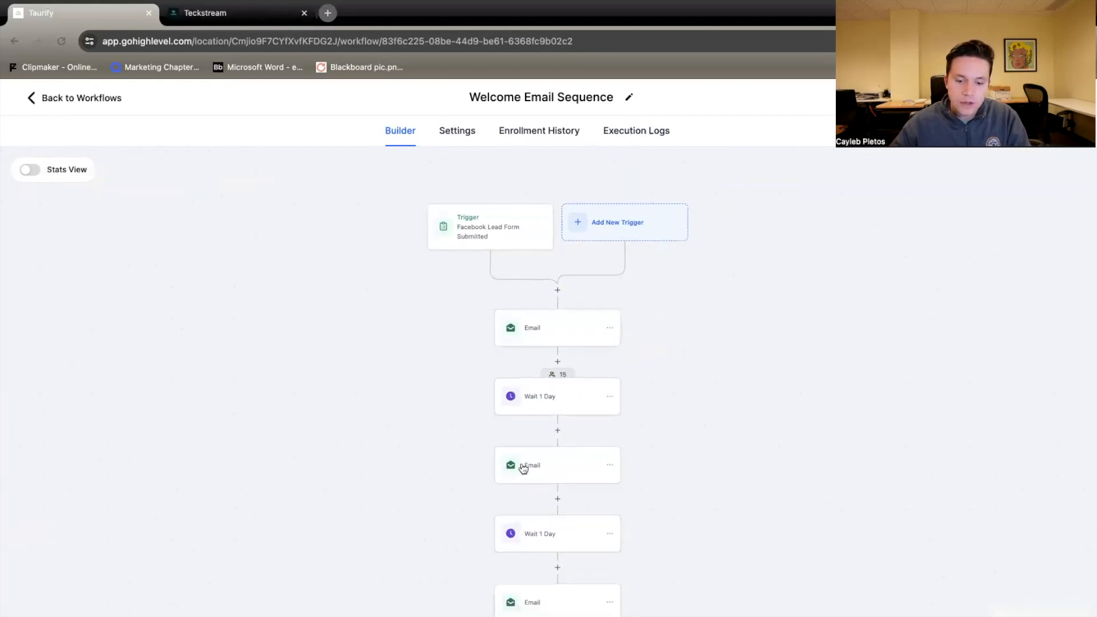
mouse_move(525, 480)
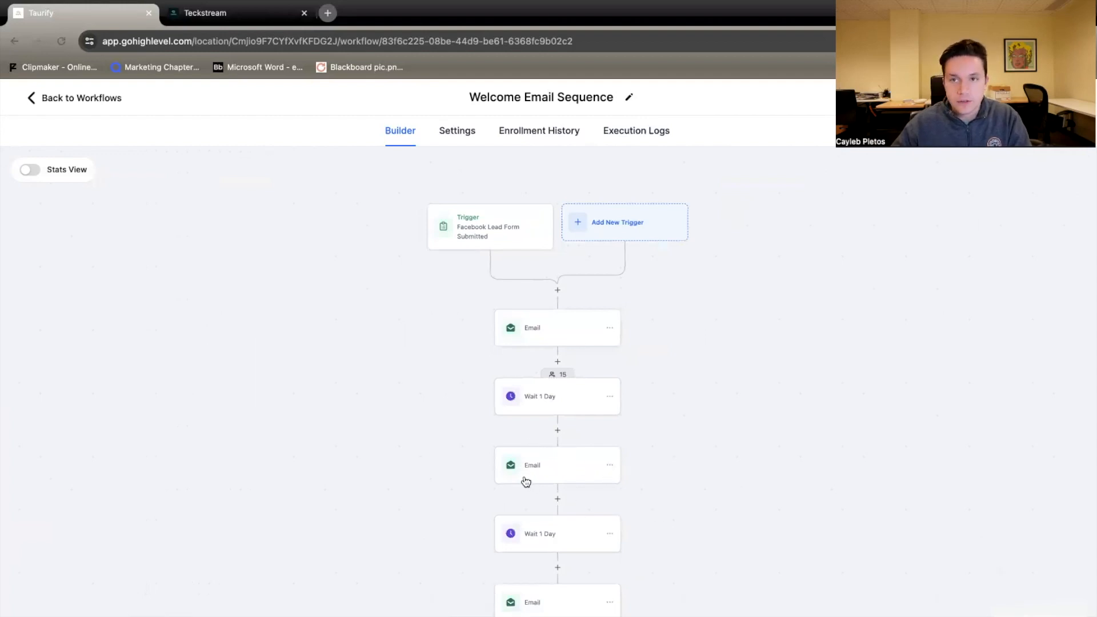
scroll("down", 3)
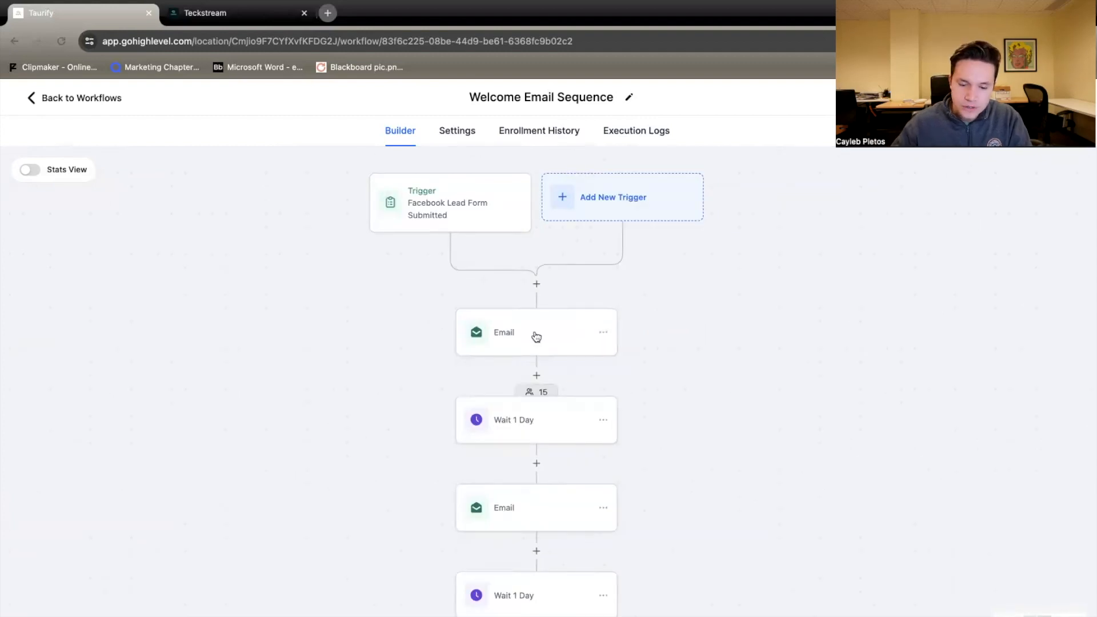
left_click(536, 332)
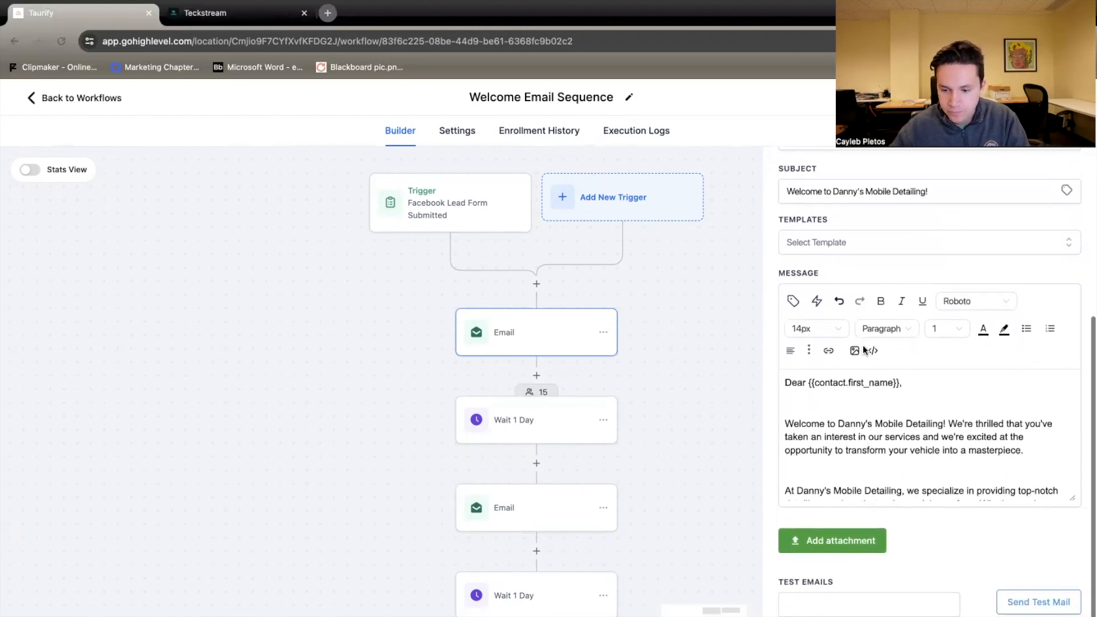
Read the first email's body down to the website link and appointment-scheduling link.
scroll("down", 3)
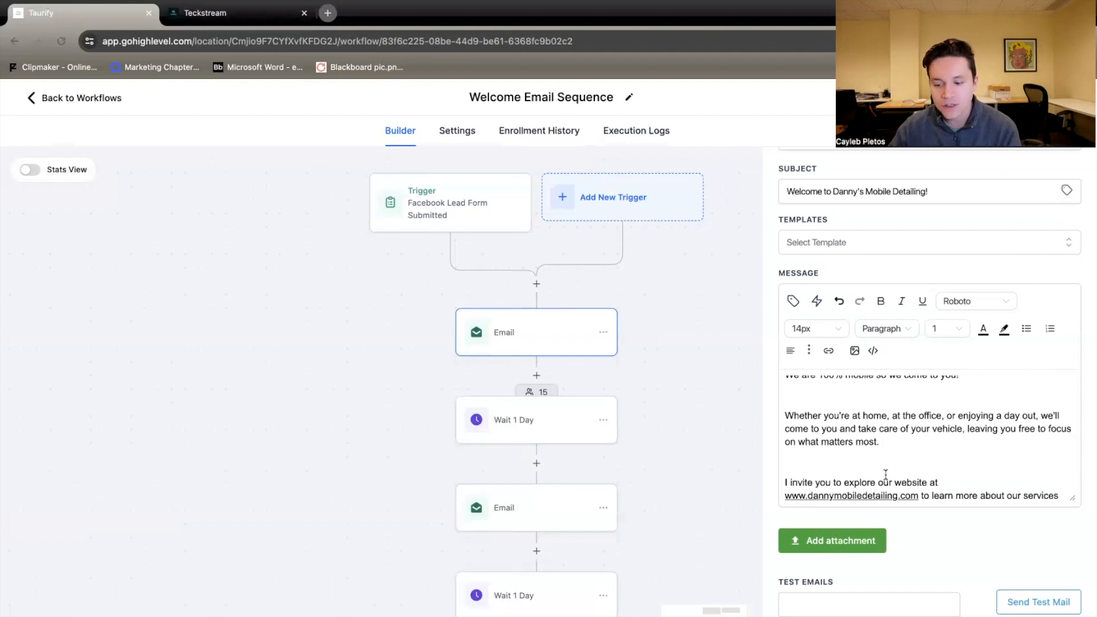
scroll("down", 3)
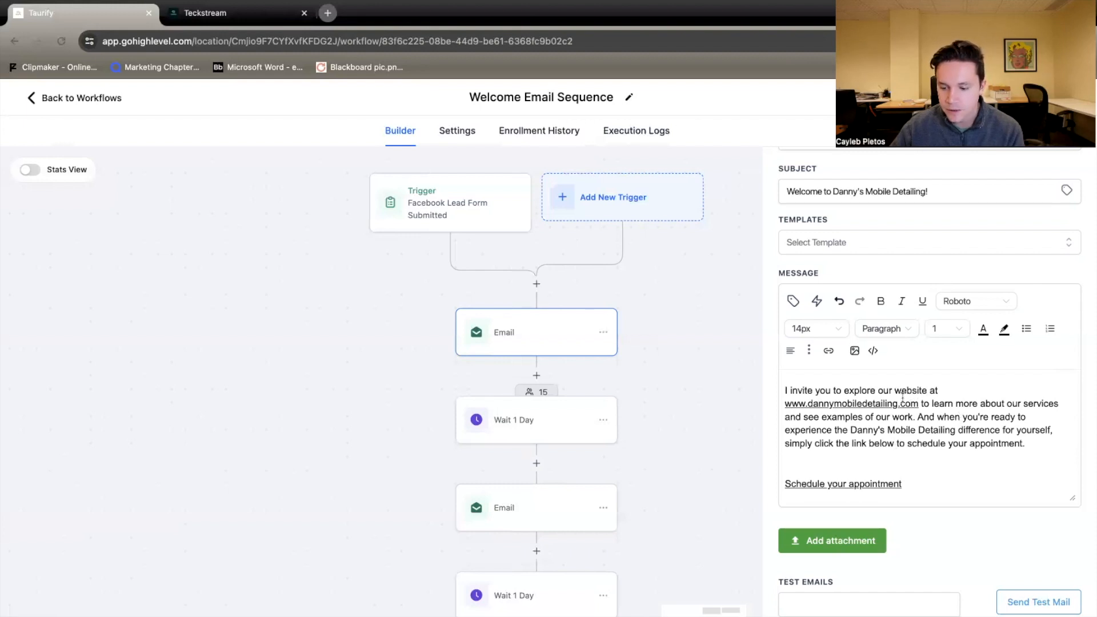
mouse_move(848, 425)
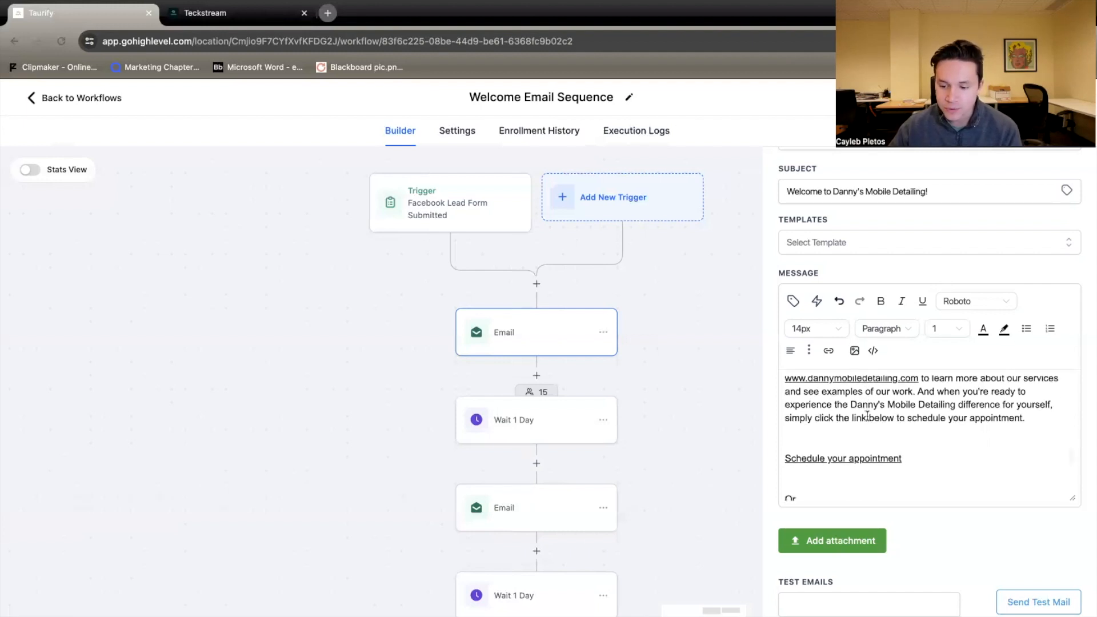
scroll("down", 3)
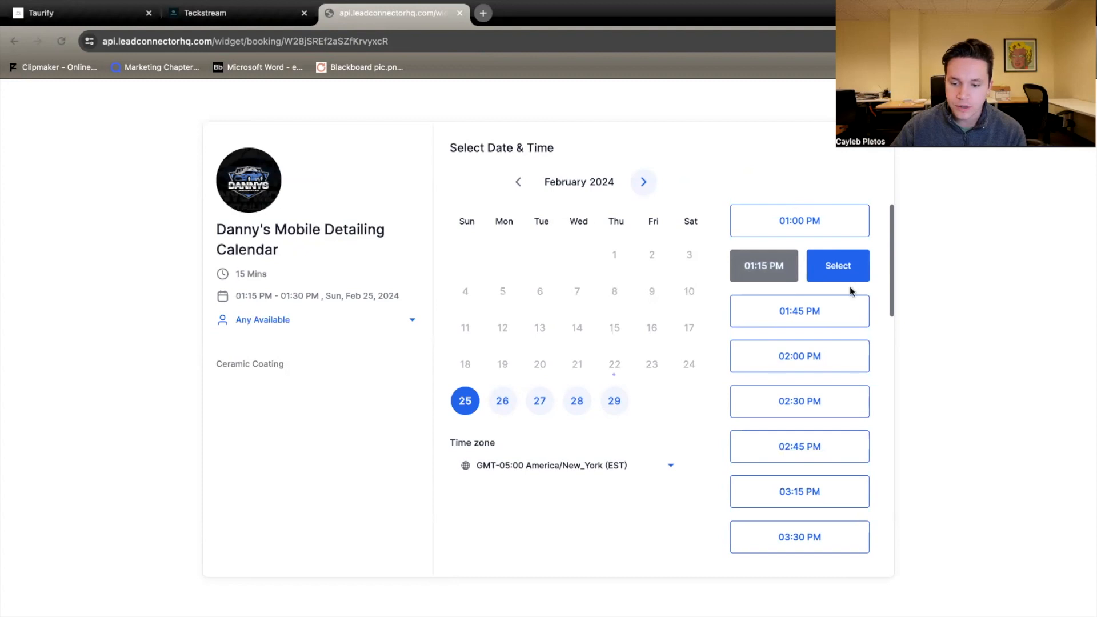
Return from the Danny's Mobile Detailing Calendar booking page to the first email's call-in option and sign-off.
left_click(837, 265)
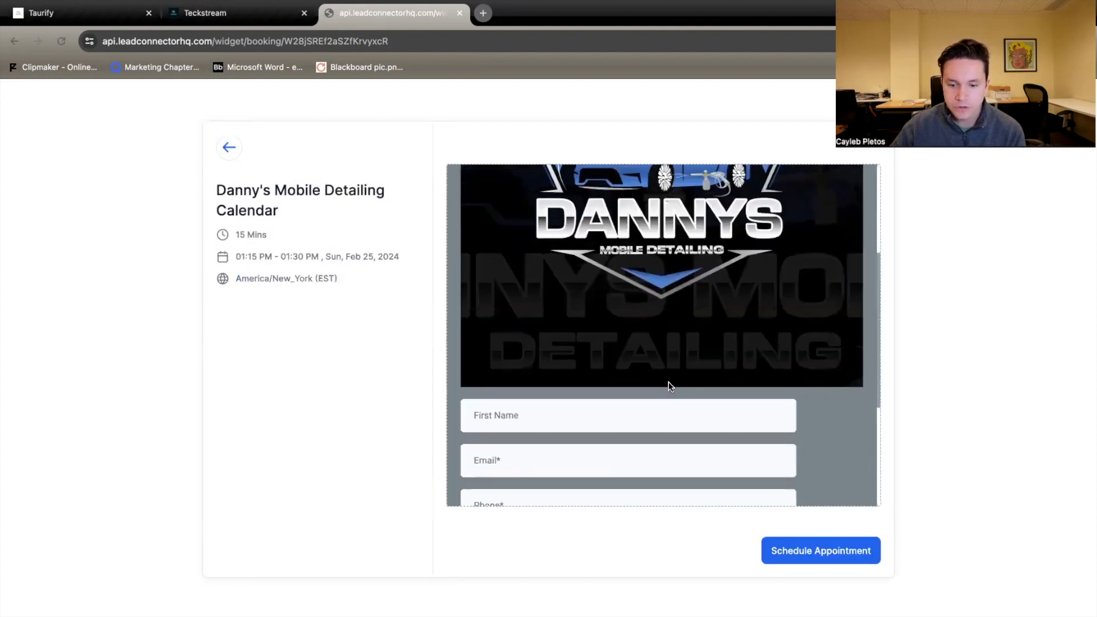
scroll("down", 3)
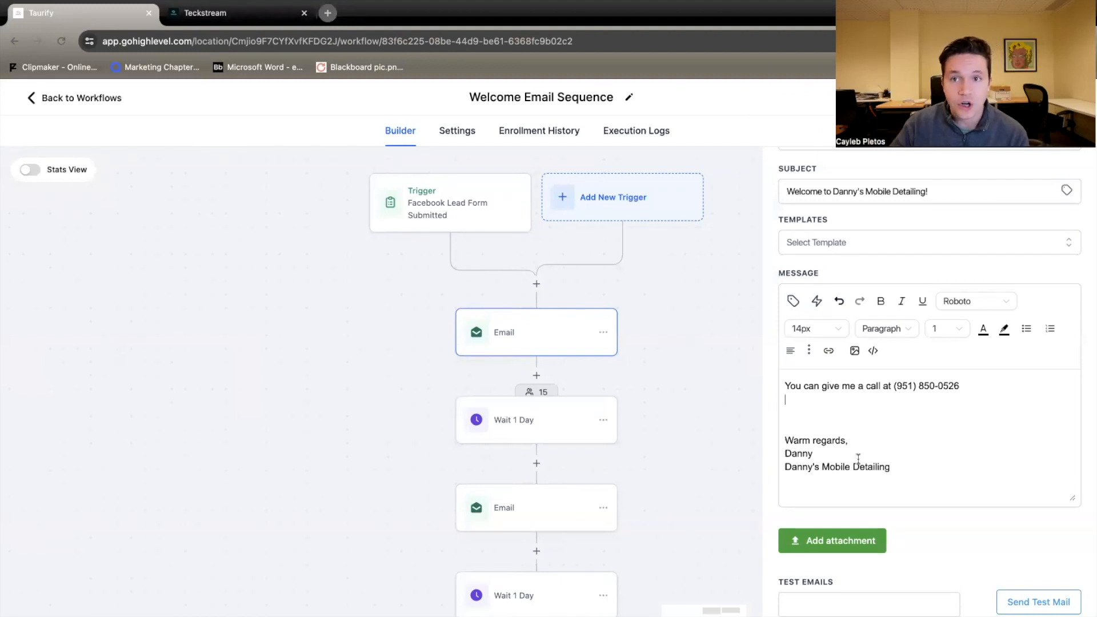
Check the first Wait step's 1-day time delay and leave it unchanged.
left_click(536, 419)
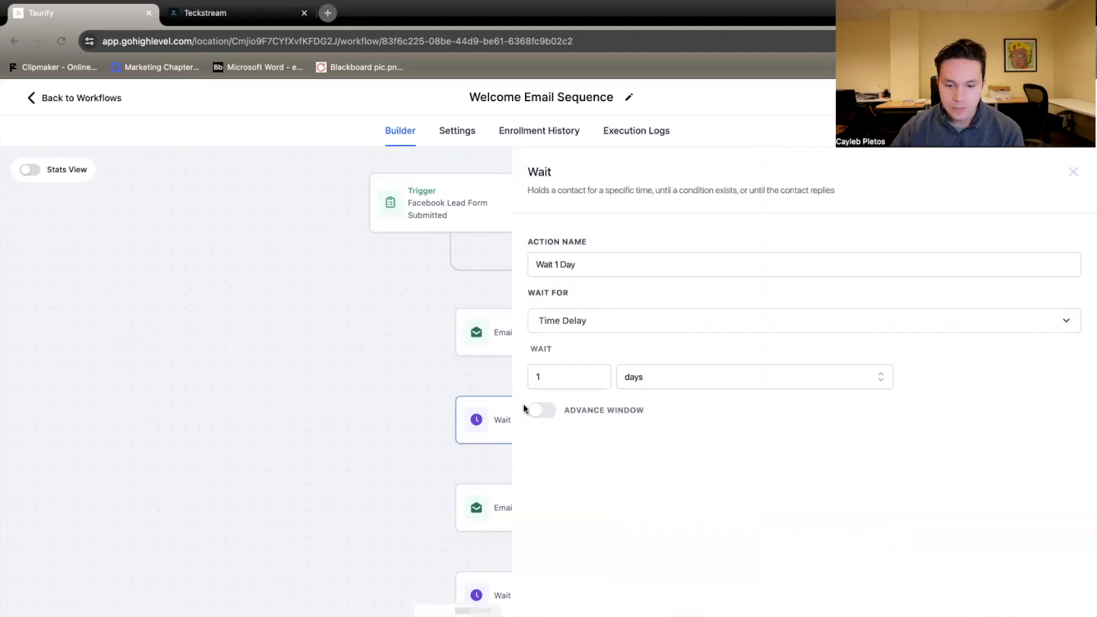
left_click(1072, 172)
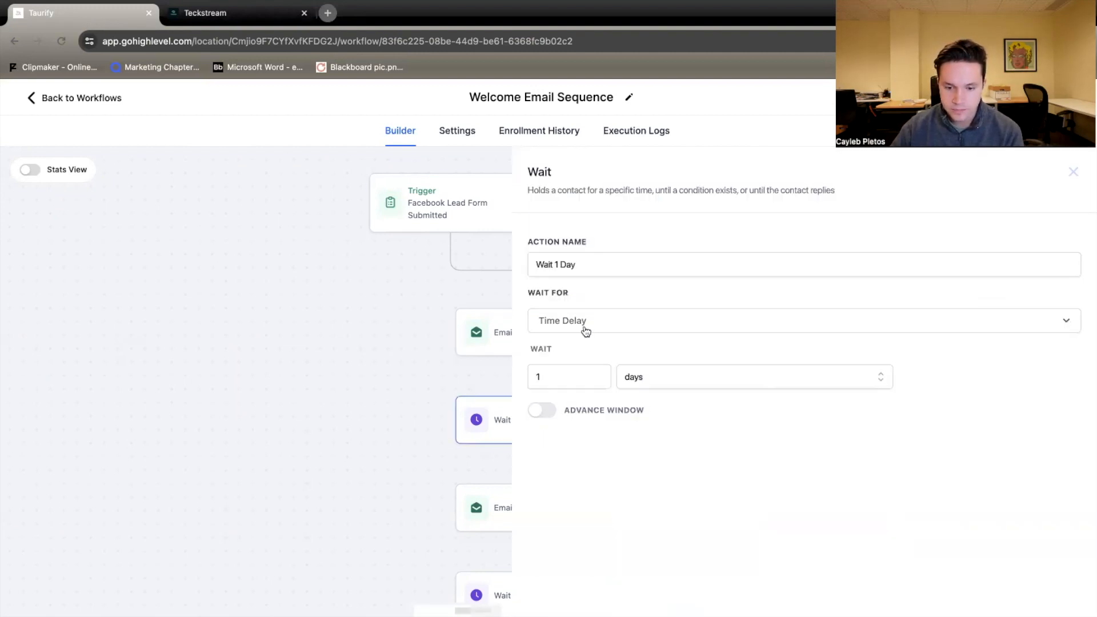
mouse_move(566, 395)
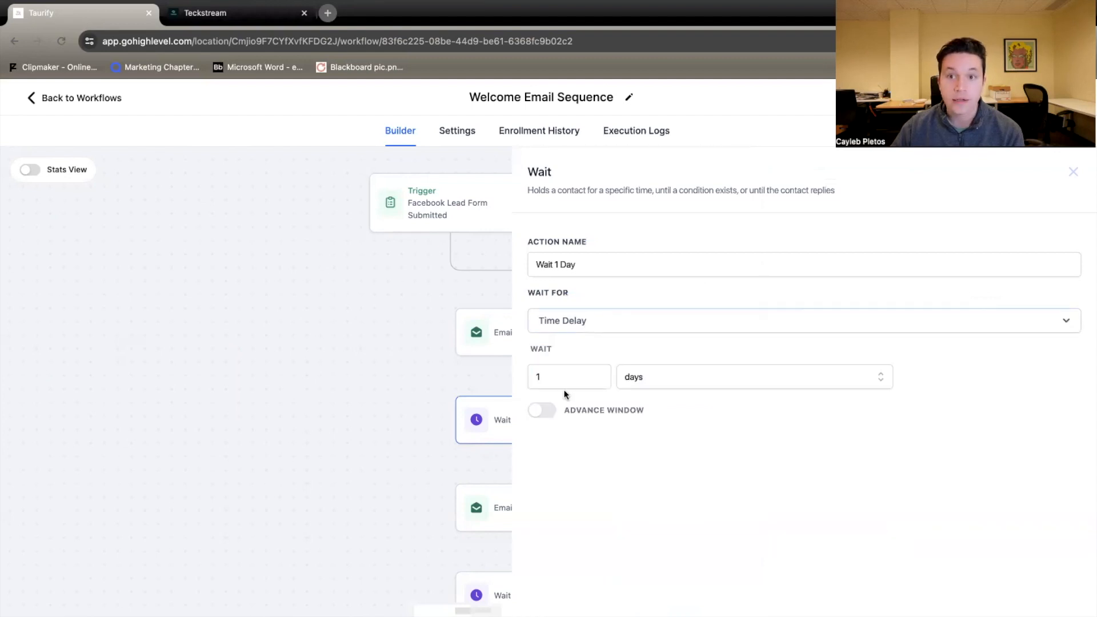
left_click(1073, 171)
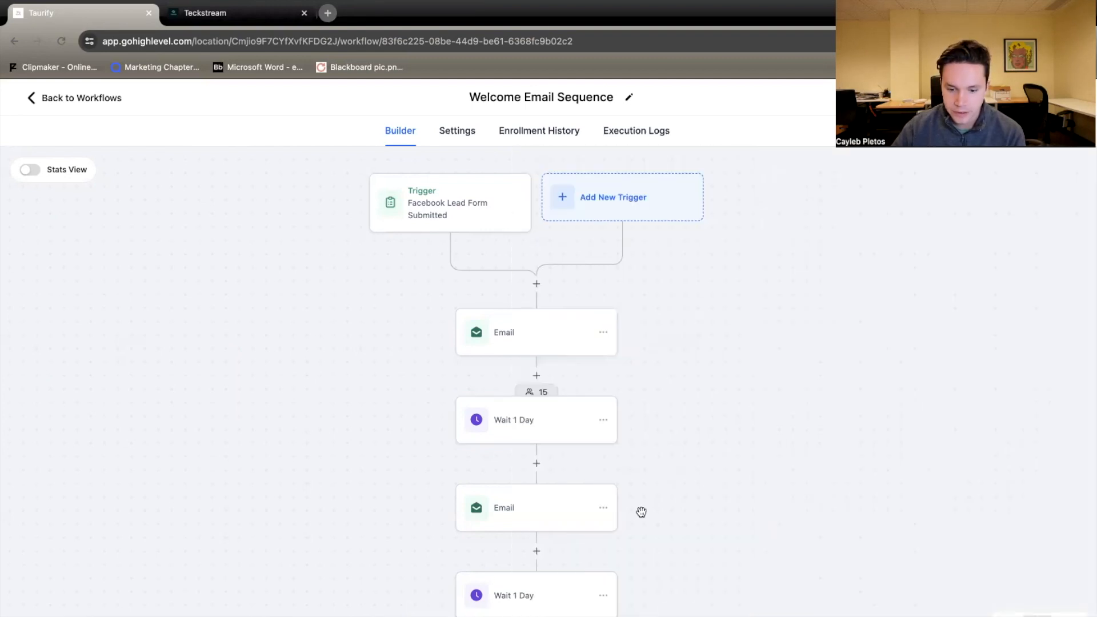
Read the second email's subject and message through to Danny's sign-off.
left_click(536, 507)
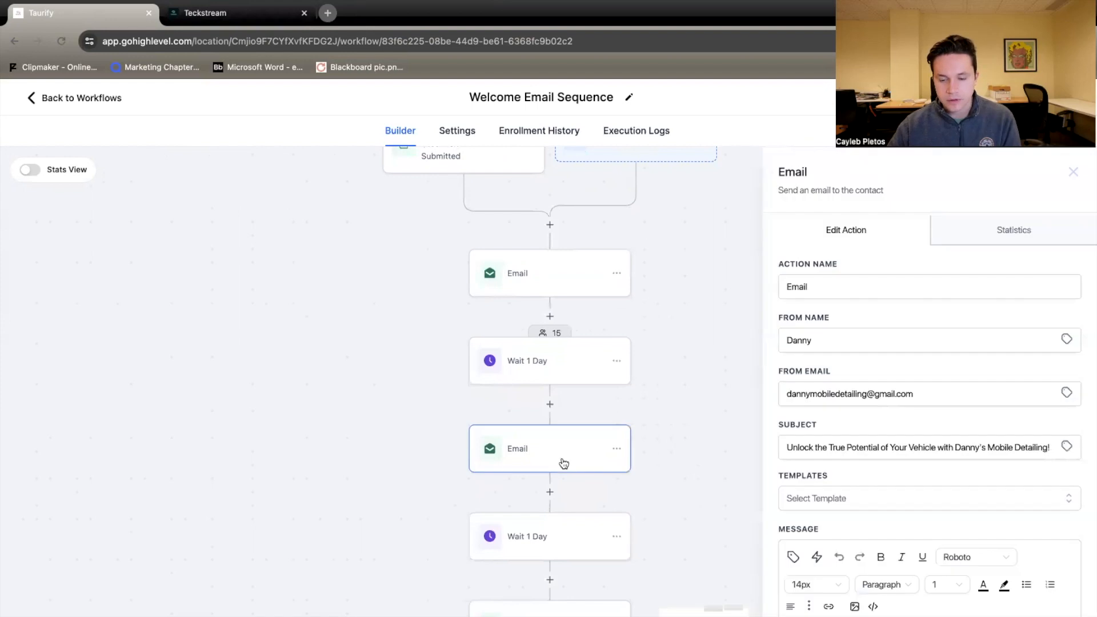
scroll("down", 3)
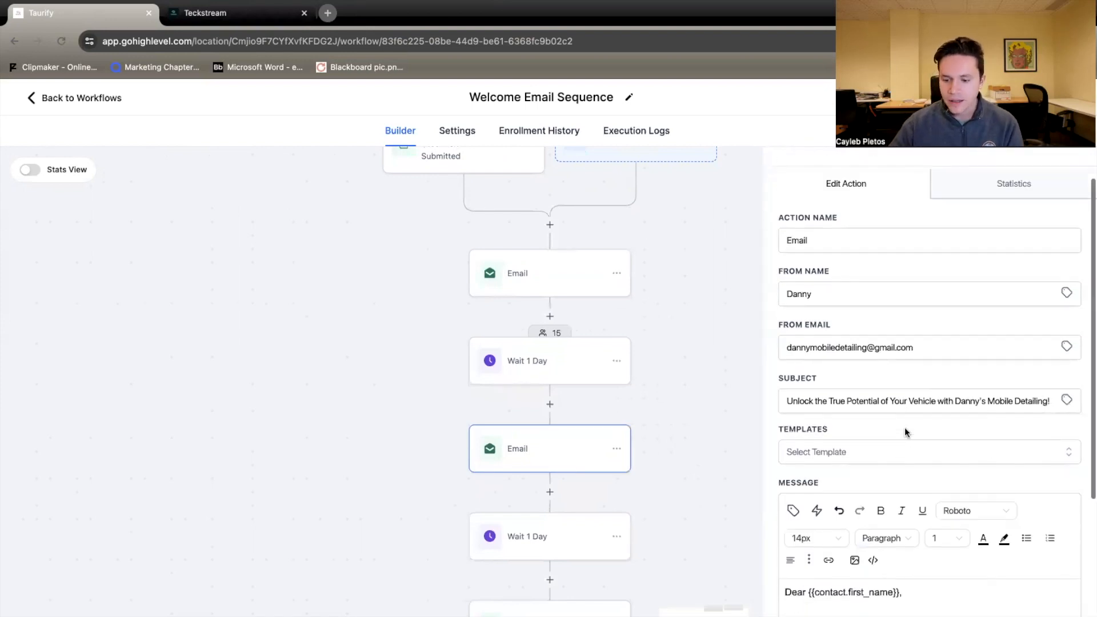
scroll("down", 3)
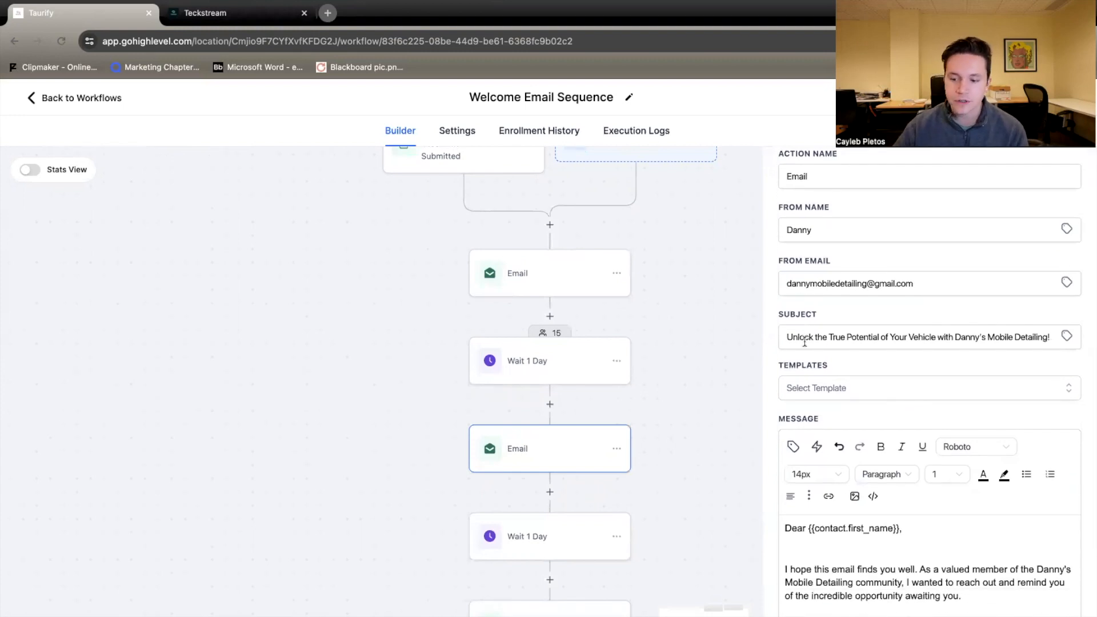
scroll("down", 3)
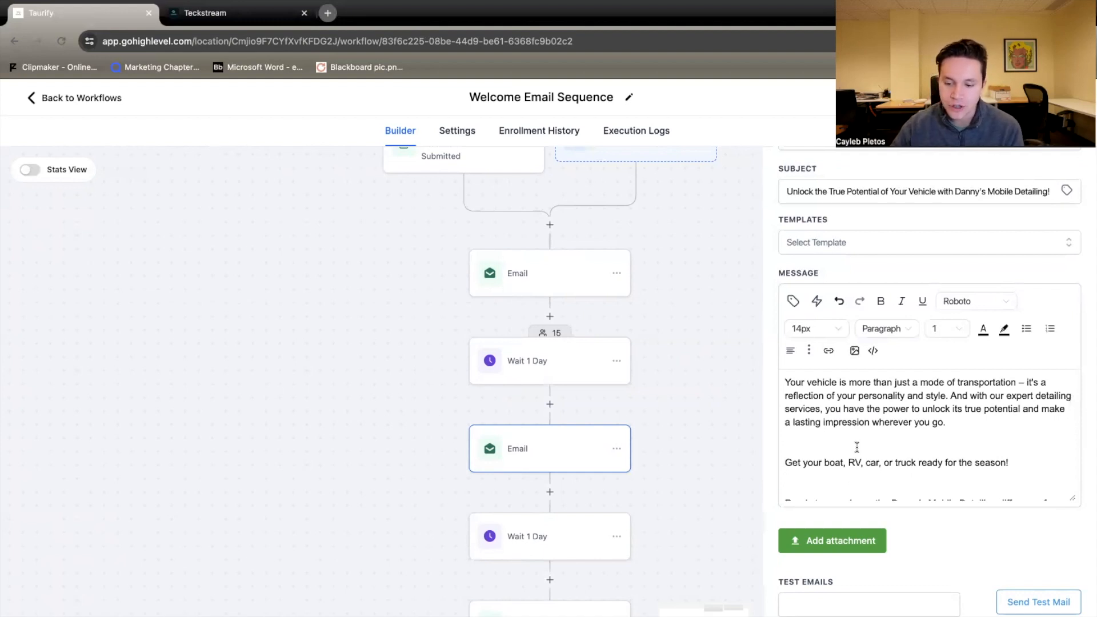
scroll("down", 3)
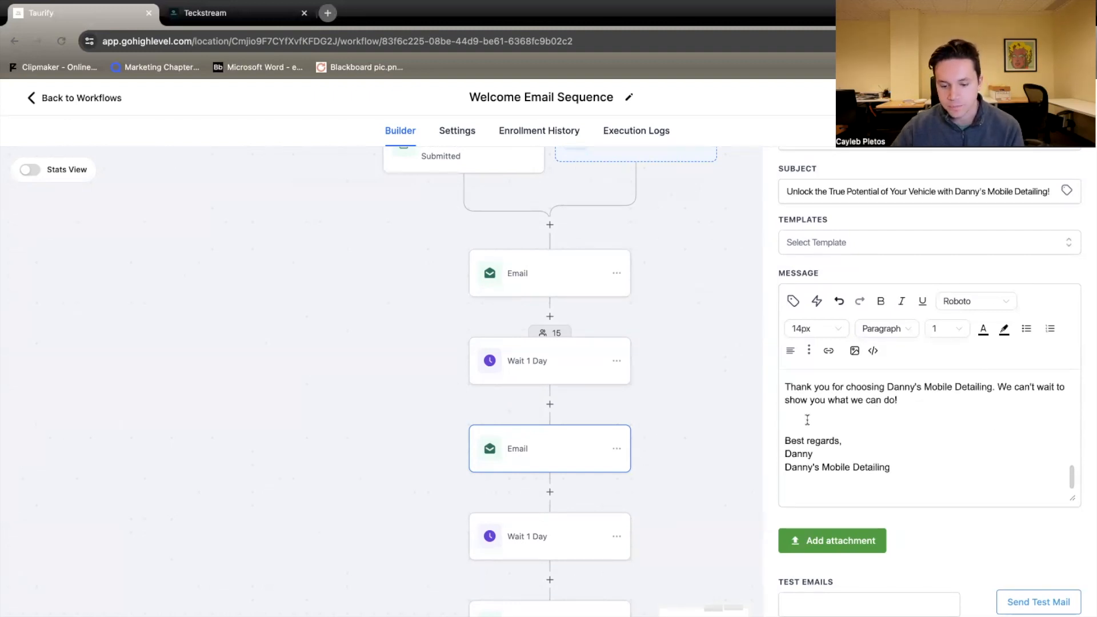
Bring up the third email, 'Your Vehicle Deserves the Best – Book Your Appointment Today!'.
left_click(550, 535)
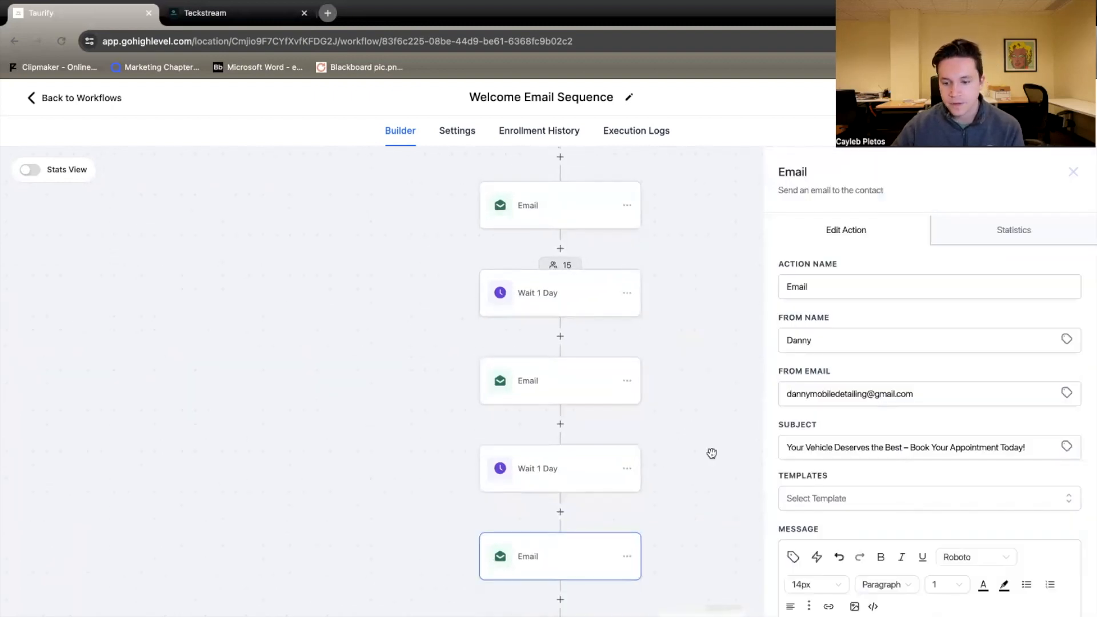
scroll("down", 3)
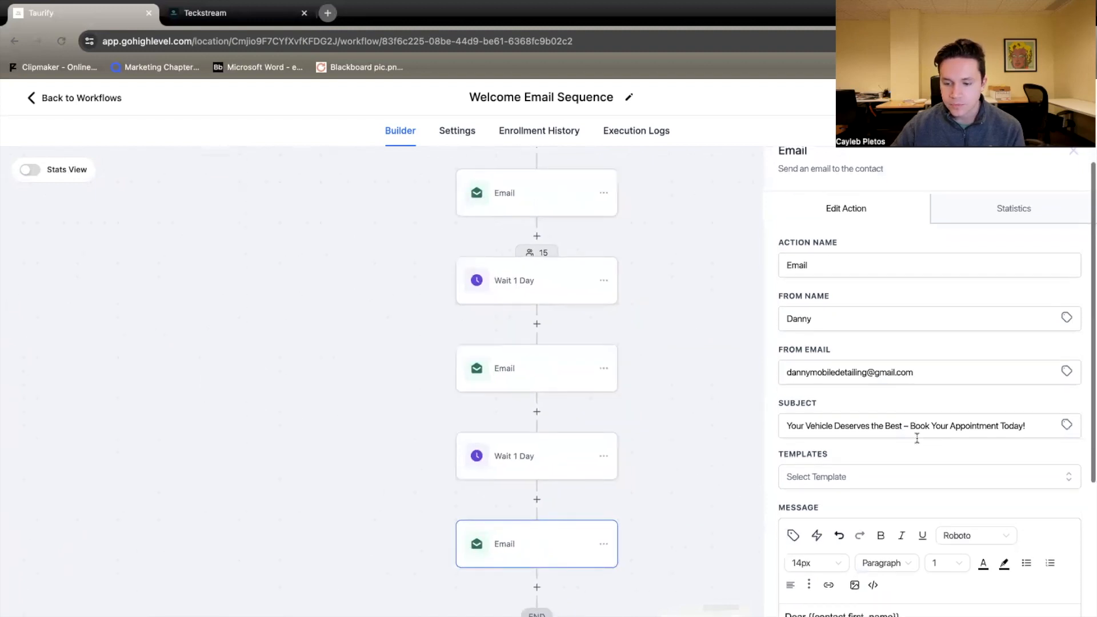
scroll("down", 3)
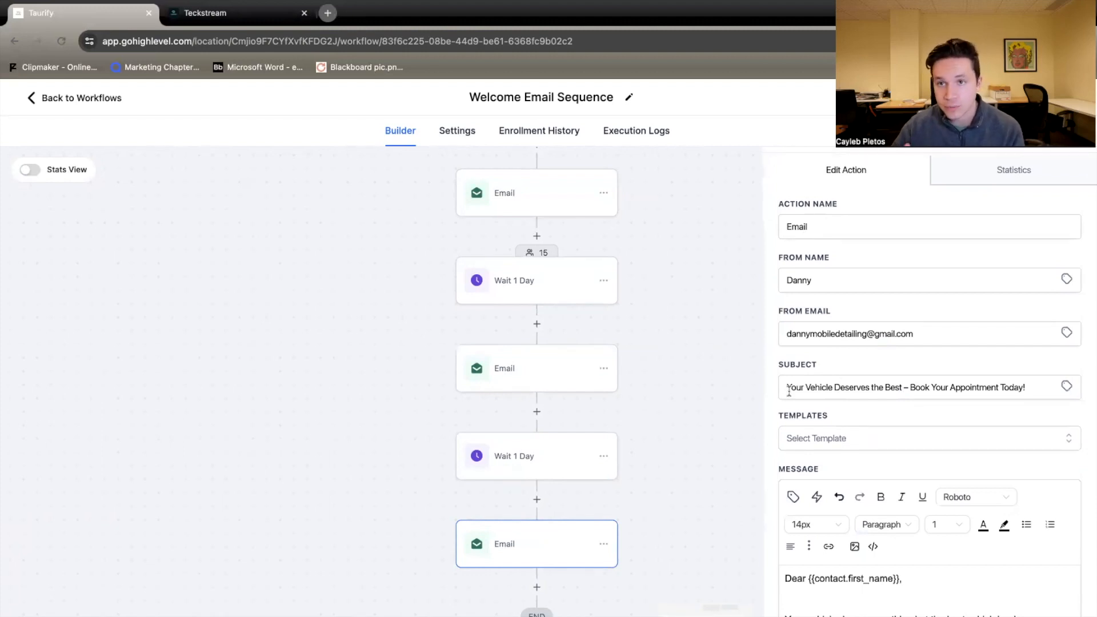
scroll("down", 3)
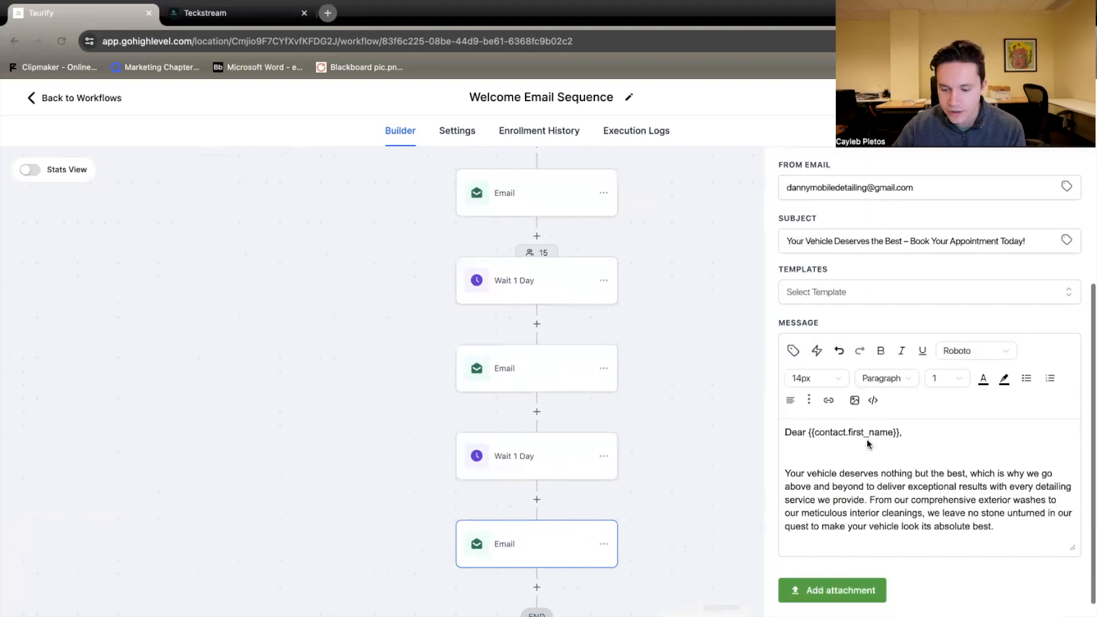
scroll("down", 3)
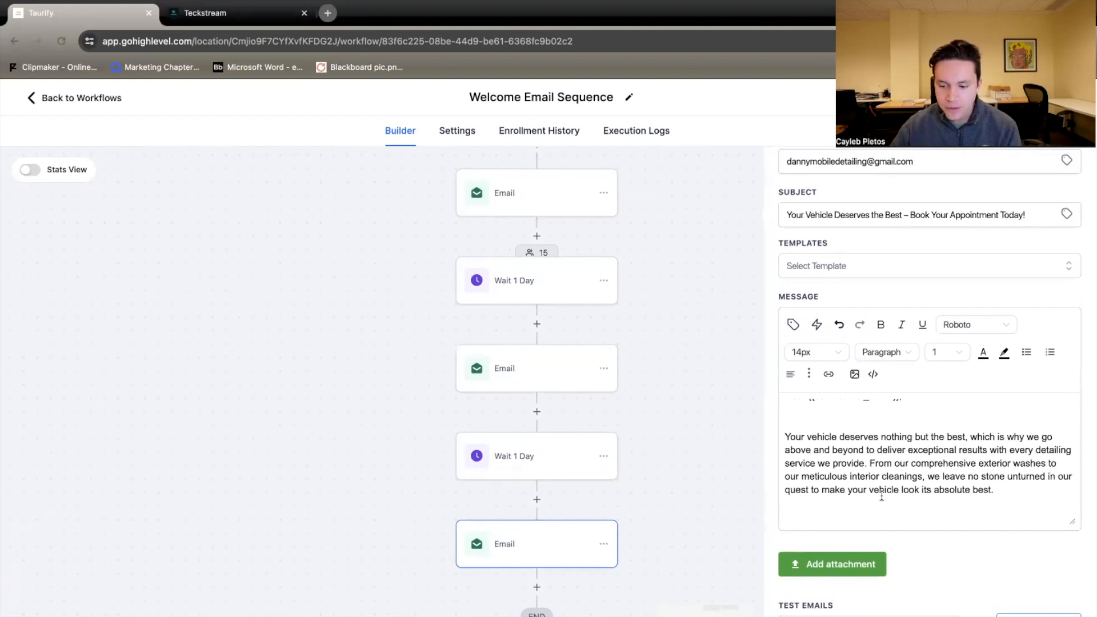
type("Some of our customer's favorites:")
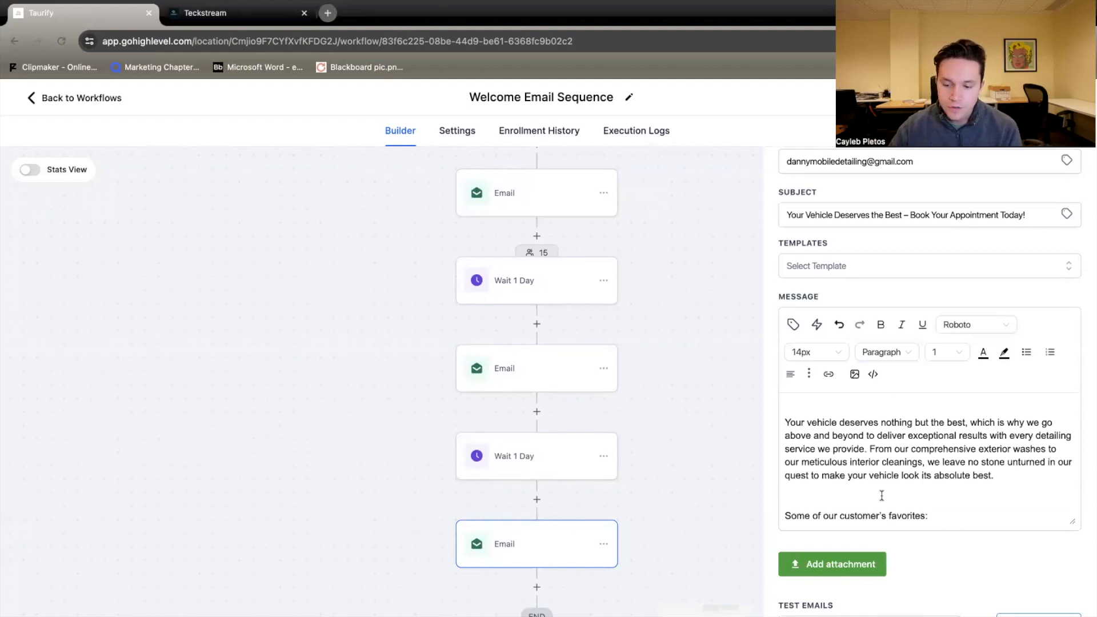
type("Ceramic Coating")
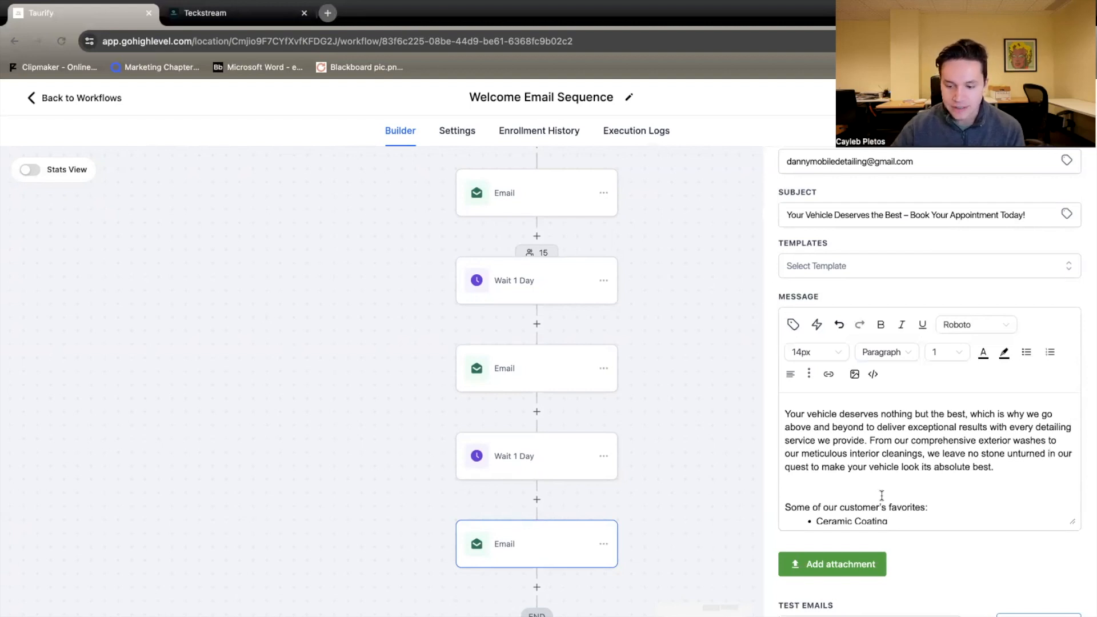
scroll("down", 3)
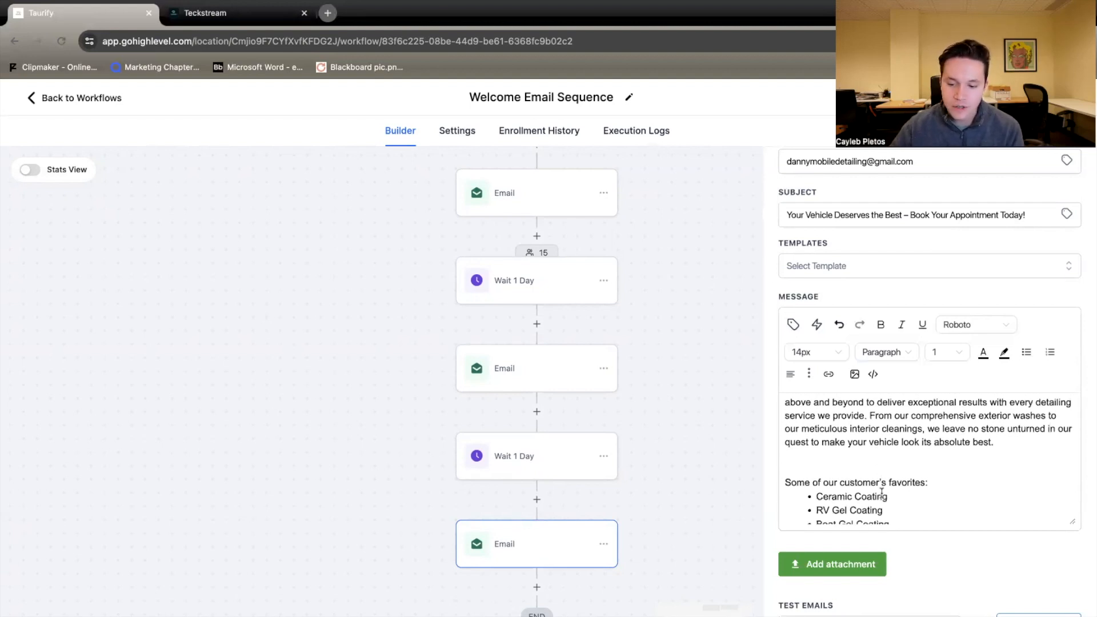
scroll("down", 3)
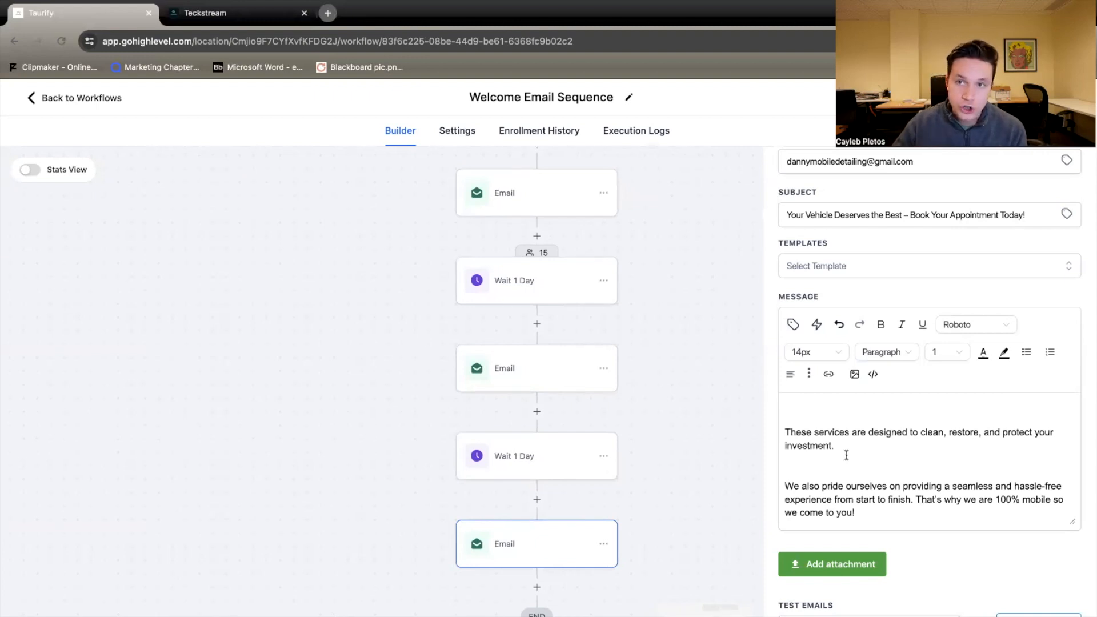
scroll("down", 3)
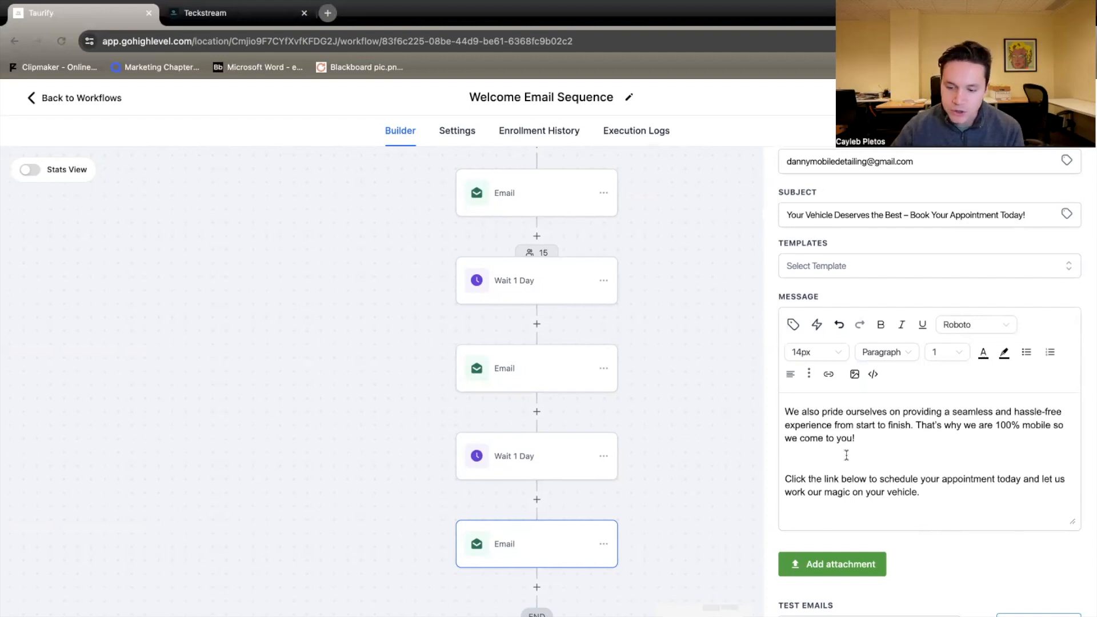
scroll("down", 3)
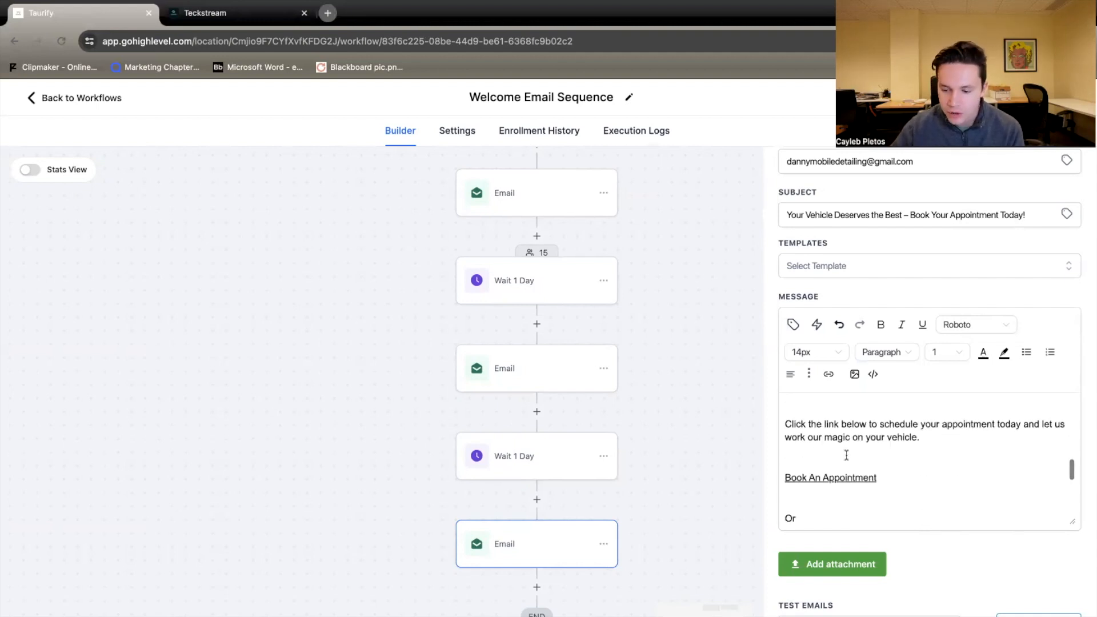